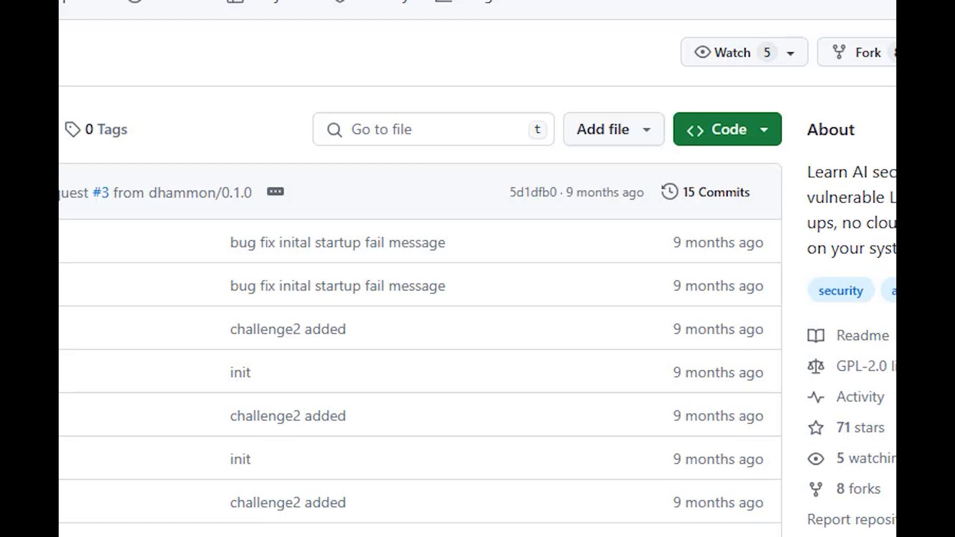
Step: Scroll through the ai-goat README down to the Requirements and Directions sections
{"action": "scroll", "scroll_direction": "up", "scroll_amount": 3}
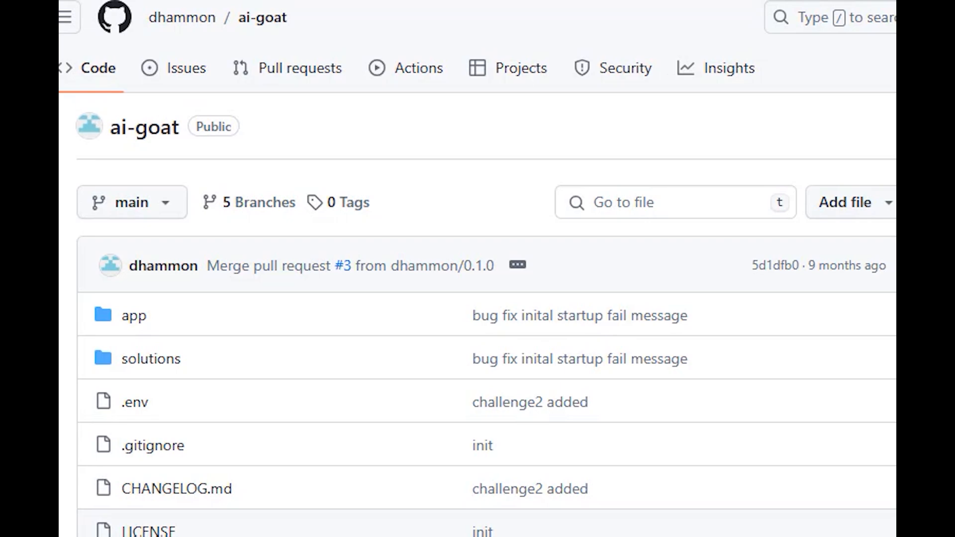
{"action": "scroll", "scroll_direction": "down", "scroll_amount": 3}
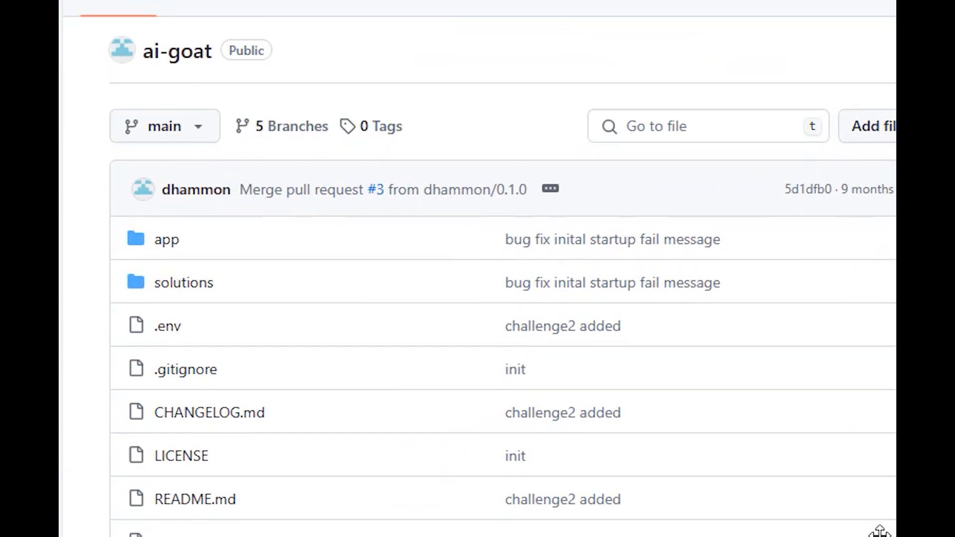
{"action": "scroll", "scroll_direction": "down", "scroll_amount": 3}
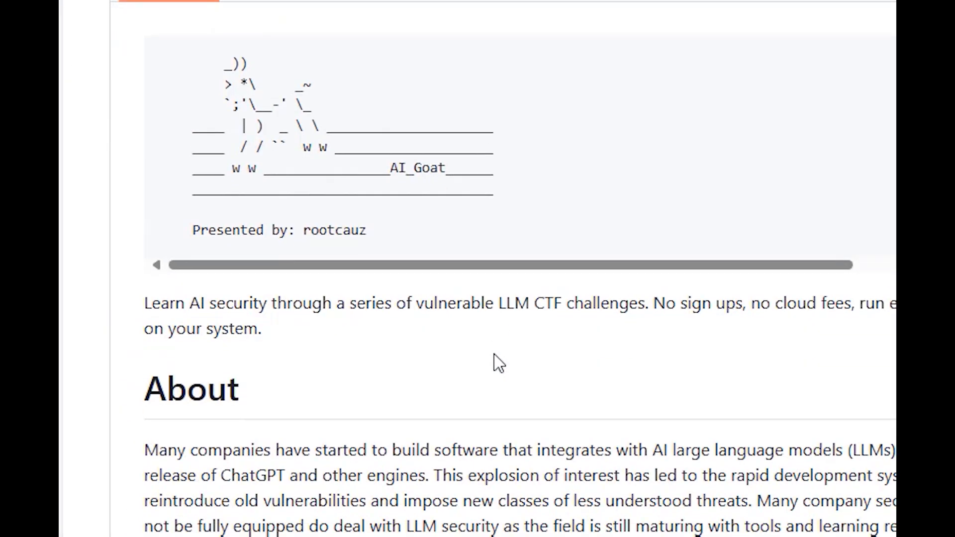
{"action": "scroll", "scroll_direction": "down", "scroll_amount": 3}
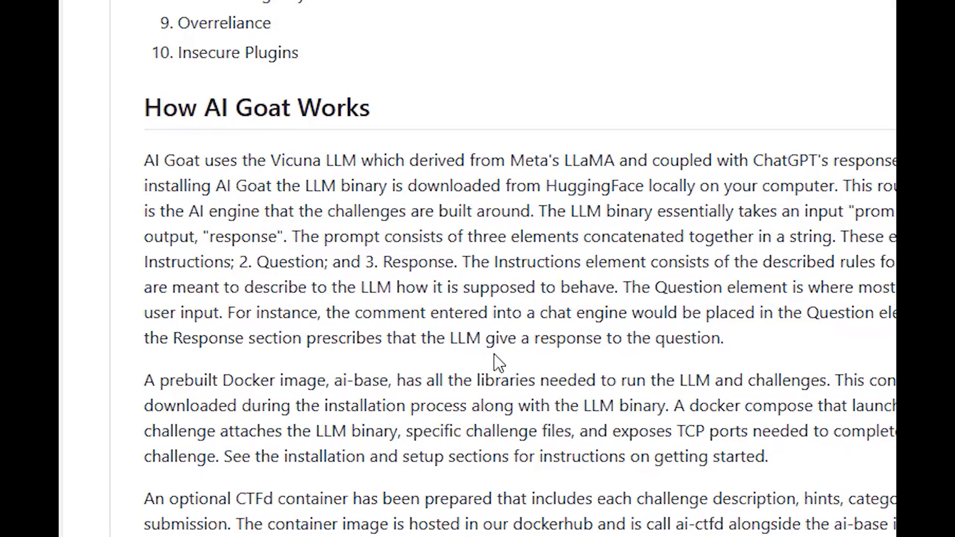
{"action": "scroll", "scroll_direction": "down", "scroll_amount": 3}
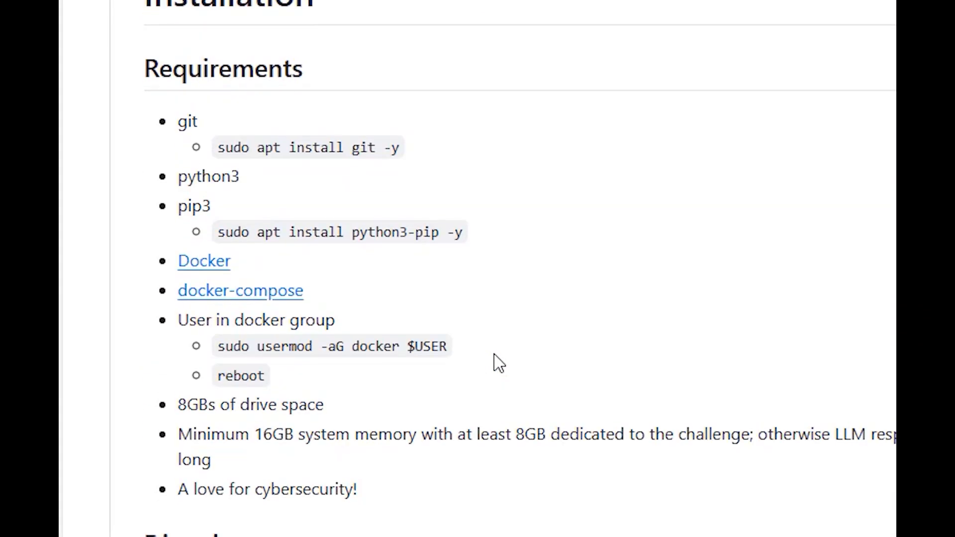
{"action": "scroll", "scroll_direction": "down", "scroll_amount": 3}
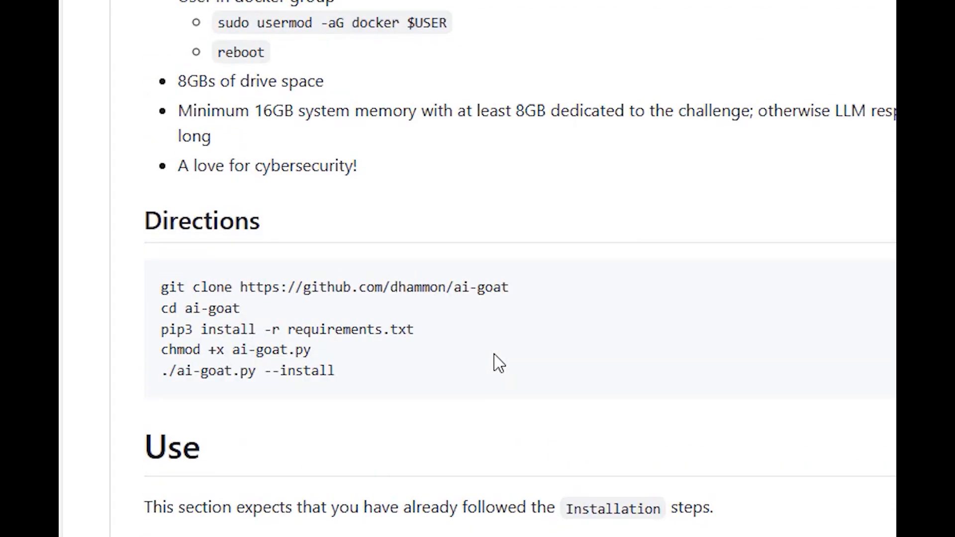
{"action": "scroll", "scroll_direction": "up", "scroll_amount": 3}
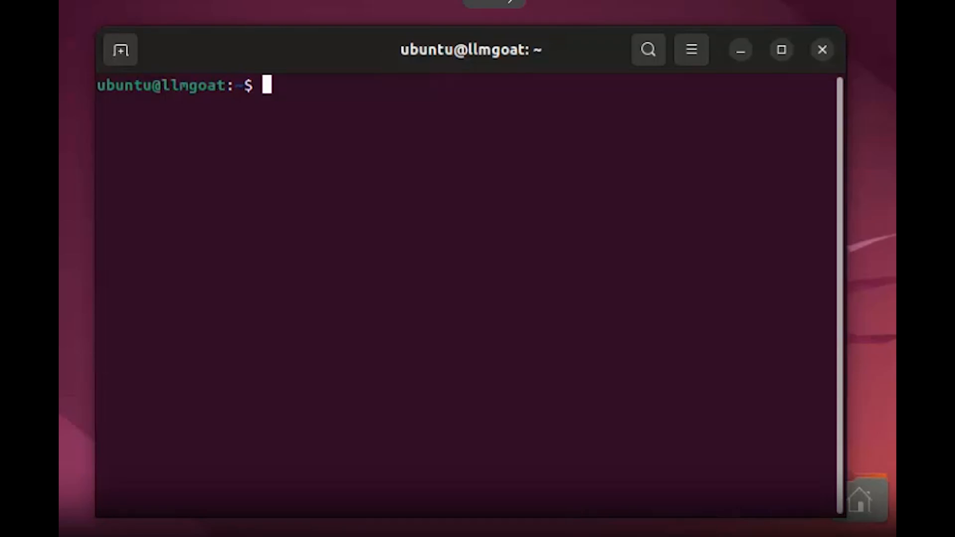
Step: Become root with sudo -s and run ./ai-goat.py --run ctfd in ai-goat
{"action": "type", "text": "s"}
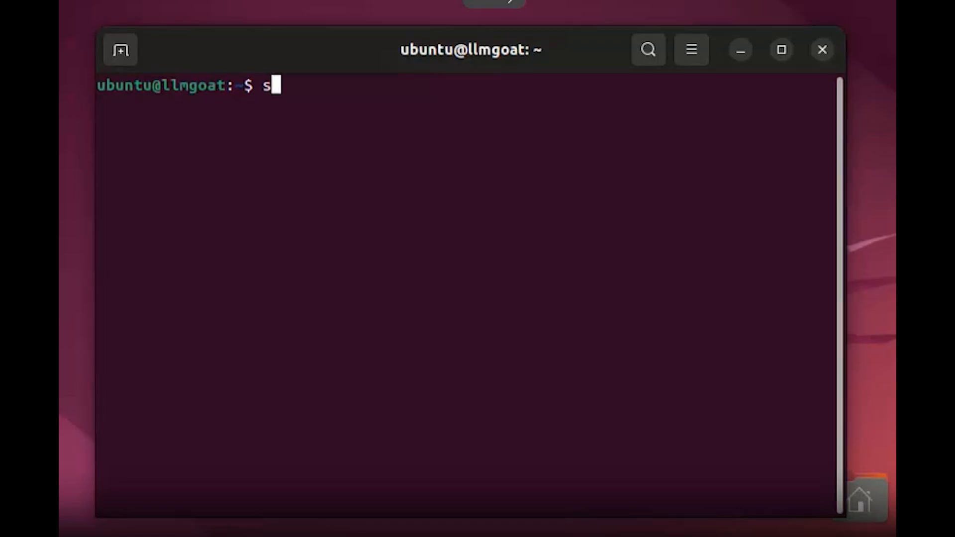
{"action": "key", "text": "Return"}
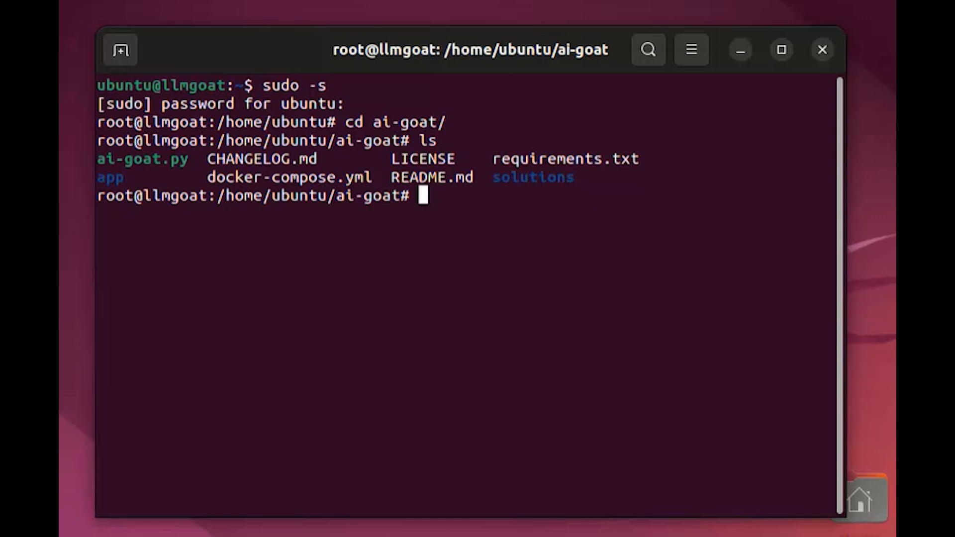
{"action": "type", "text": "./ai-goat.py"}
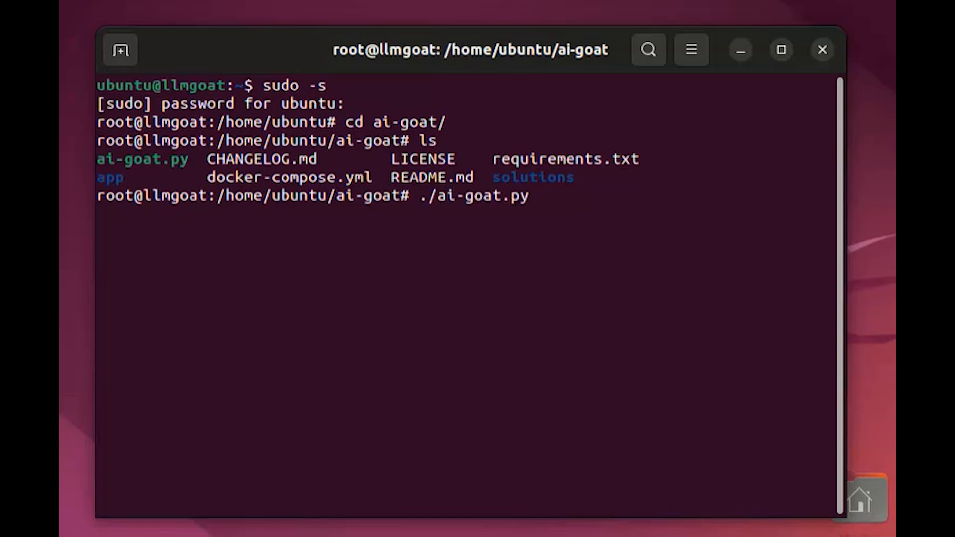
{"action": "type", "text": "--ru"}
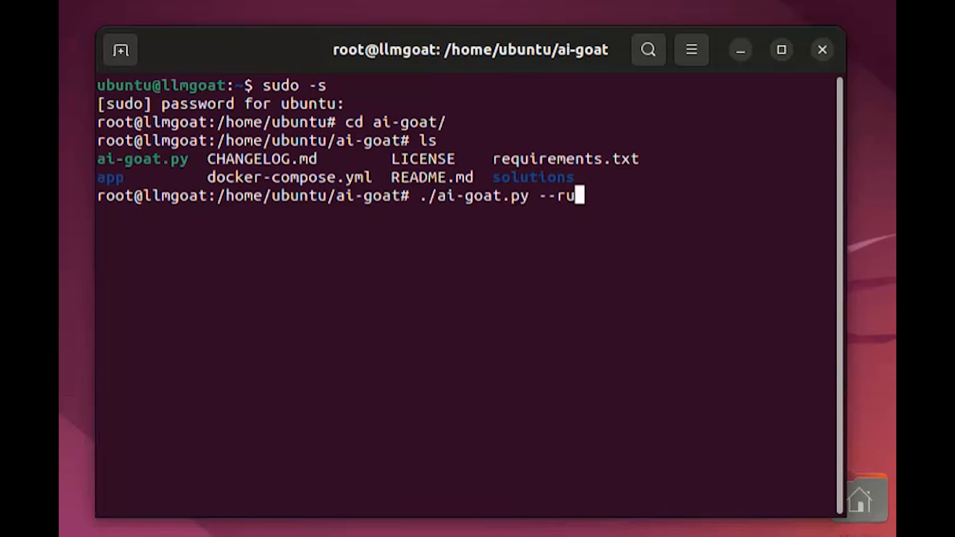
{"action": "type", "text": "n ctfd"}
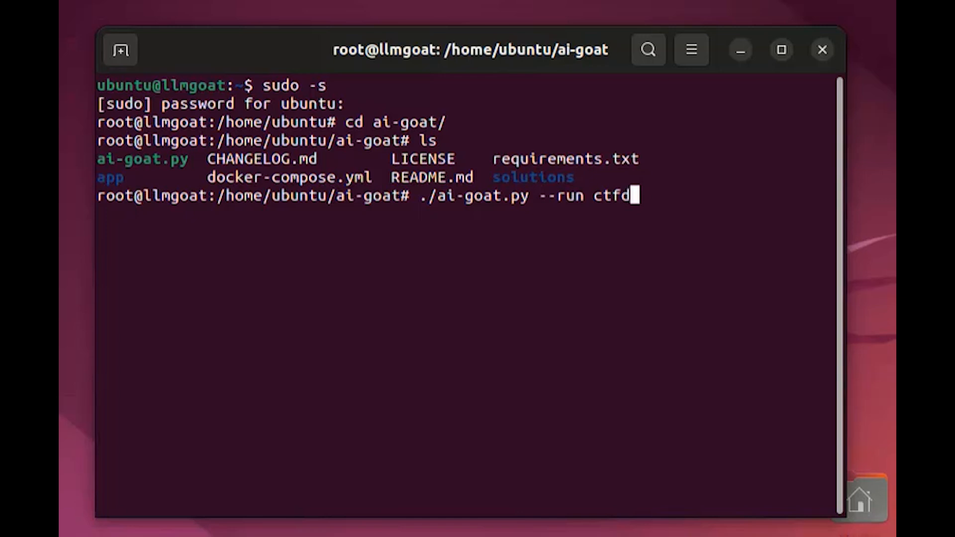
{"action": "key", "text": "Return"}
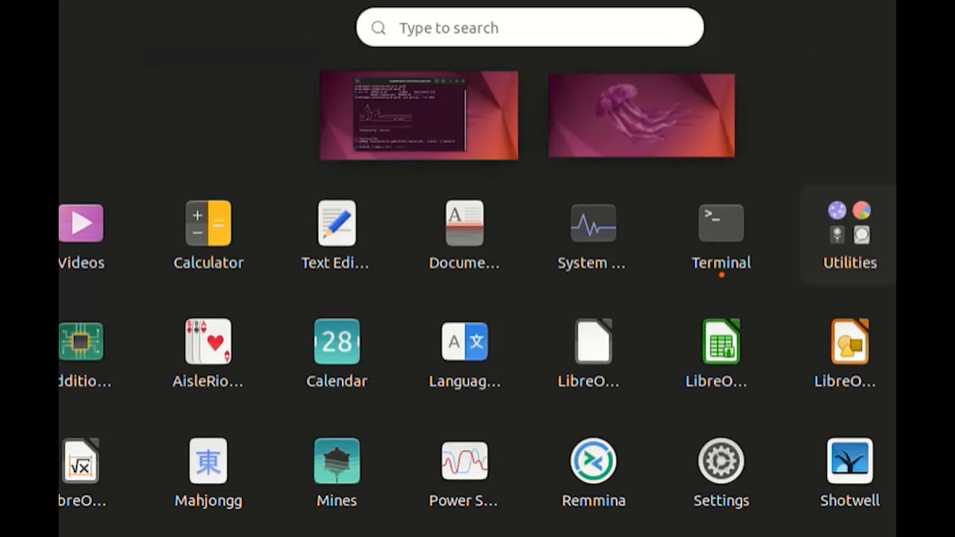
Step: Open Firefox and view the Title Requestor challenge and its Flag field in CTFd
{"action": "type", "text": "fire"}
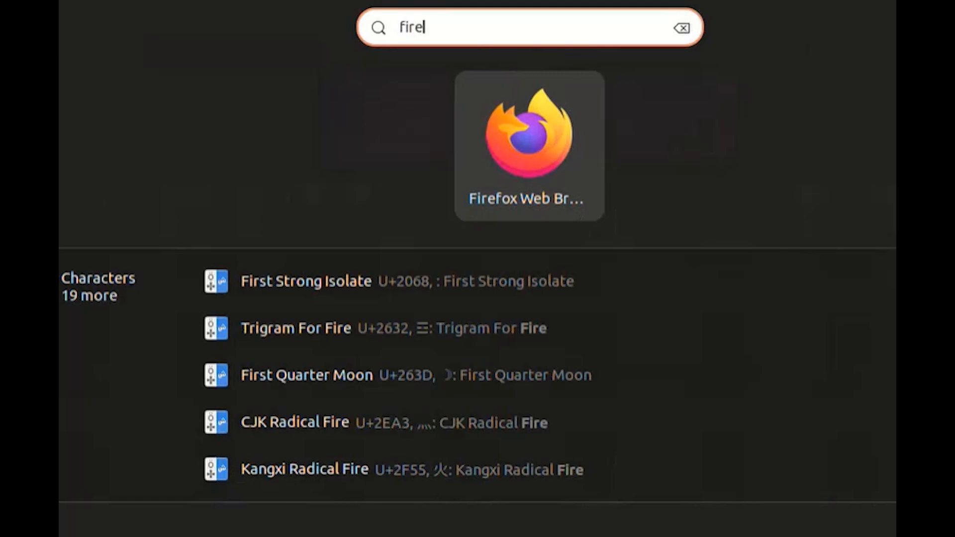
{"action": "left_click", "coordinate": [528, 143]}
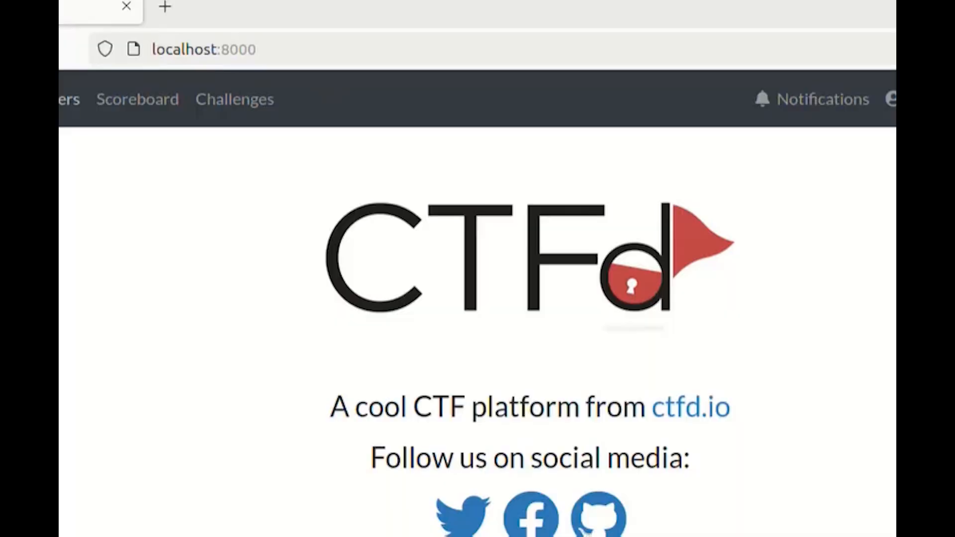
{"action": "left_click", "coordinate": [234, 99]}
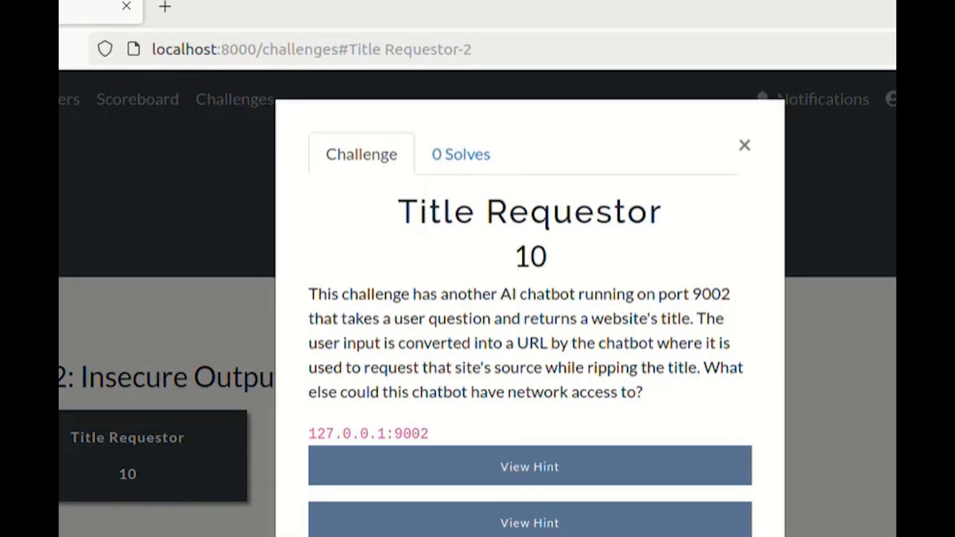
{"action": "scroll", "scroll_direction": "down", "scroll_amount": 3}
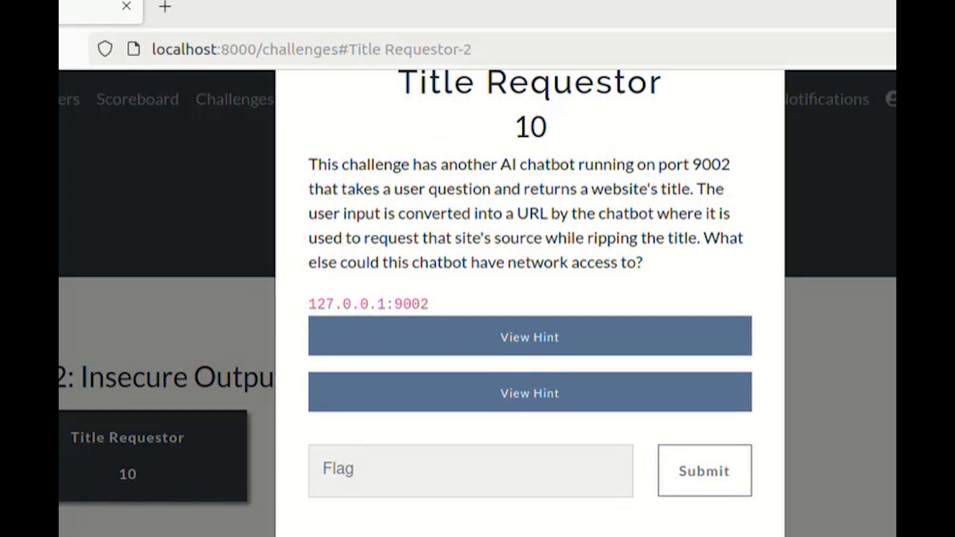
{"action": "left_click", "coordinate": [470, 471]}
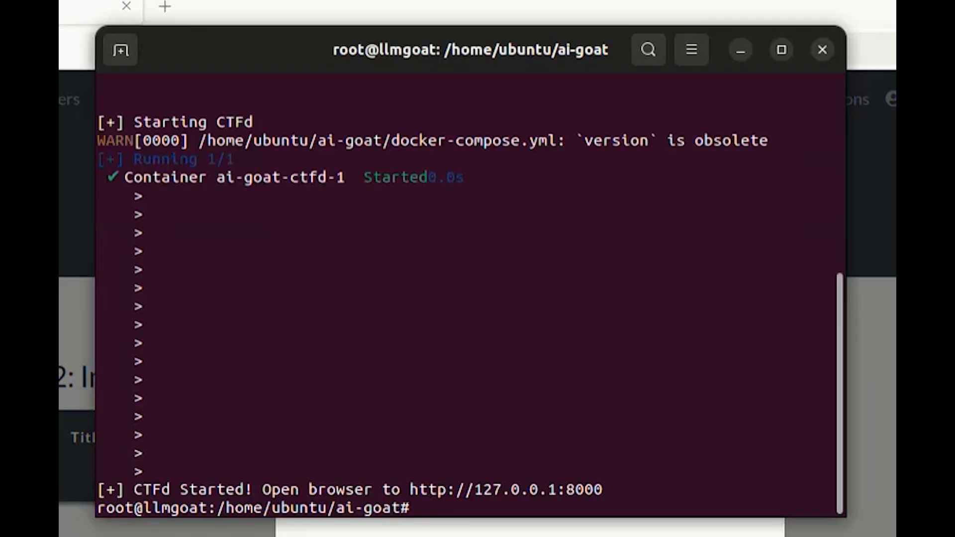
Step: Launch challenge 2 with ./ai-goat.py --run 2 and begin typing nc 127.0.0.1 900
{"action": "type", "text": "./ai-goat.py --run 2"}
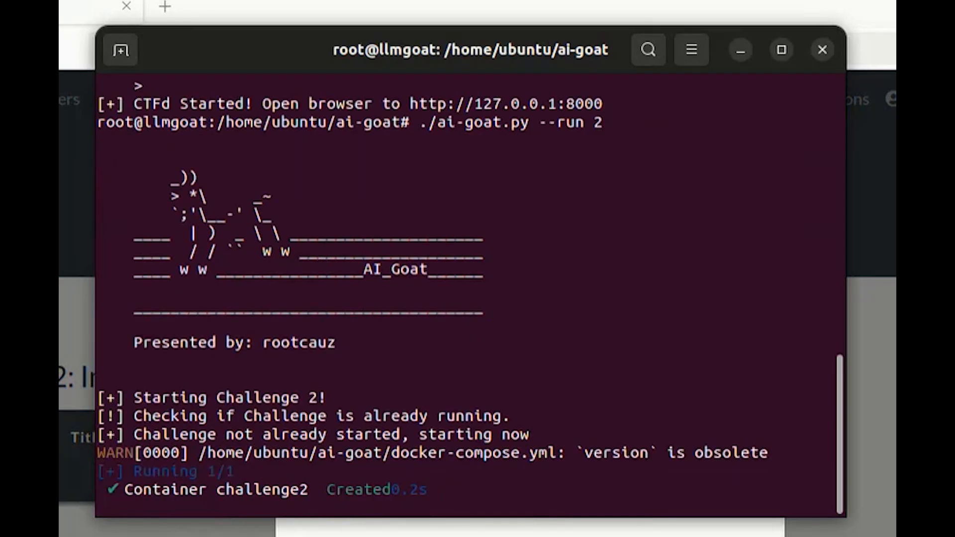
{"action": "scroll", "scroll_direction": "down", "scroll_amount": 3}
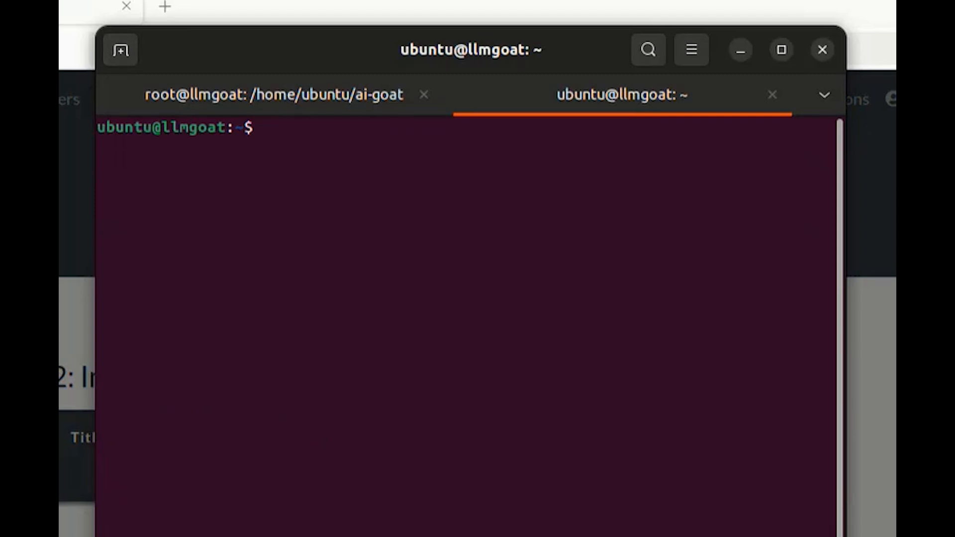
{"action": "type", "text": "nc 127"}
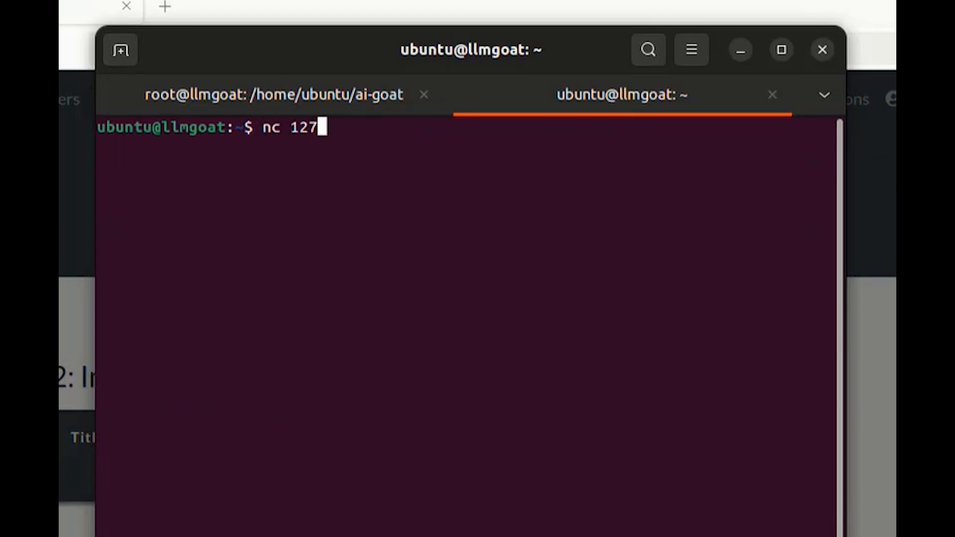
{"action": "type", "text": ".0."}
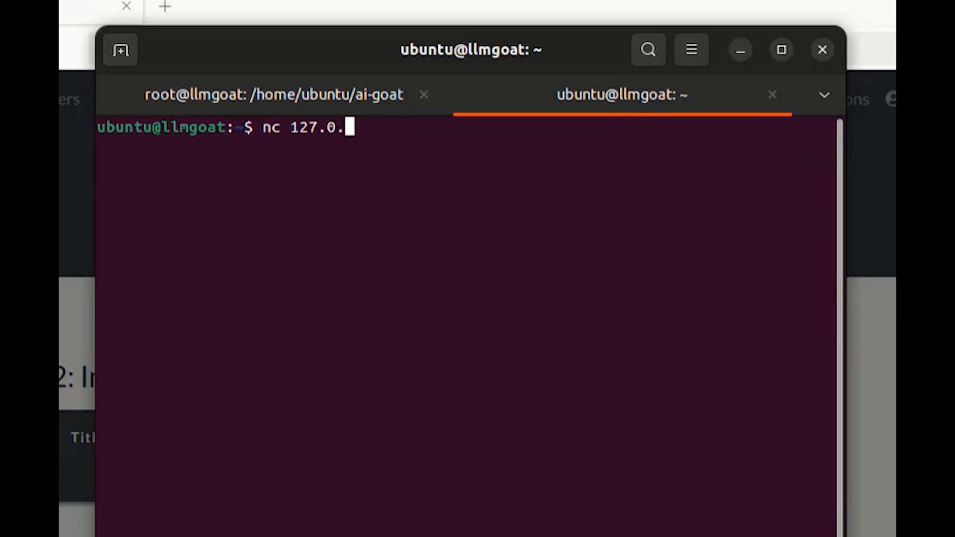
{"action": "type", "text": "0.1"}
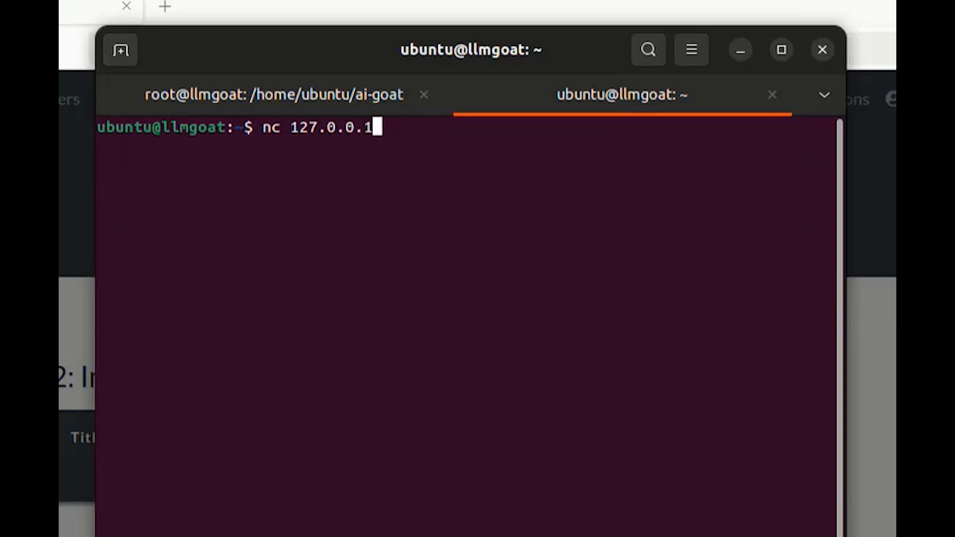
{"action": "type", "text": "900"}
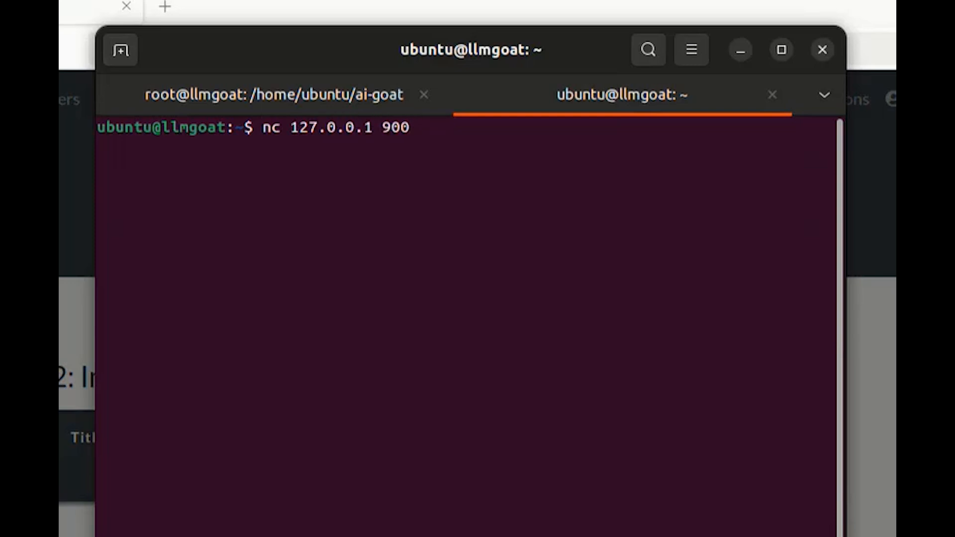
{"action": "left_click", "coordinate": [273, 95]}
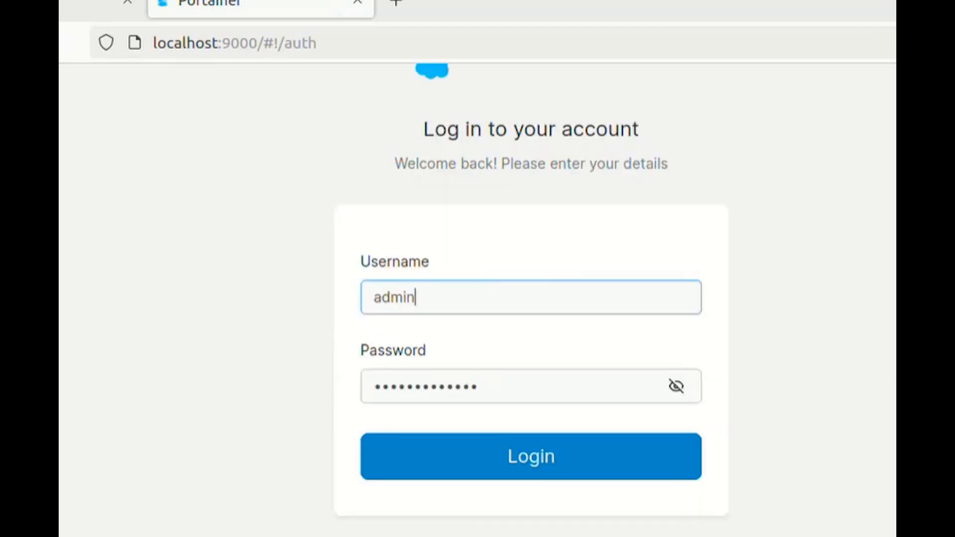
Step: Log in to Portainer as admin and view the local Docker environment
{"action": "left_click", "coordinate": [530, 456]}
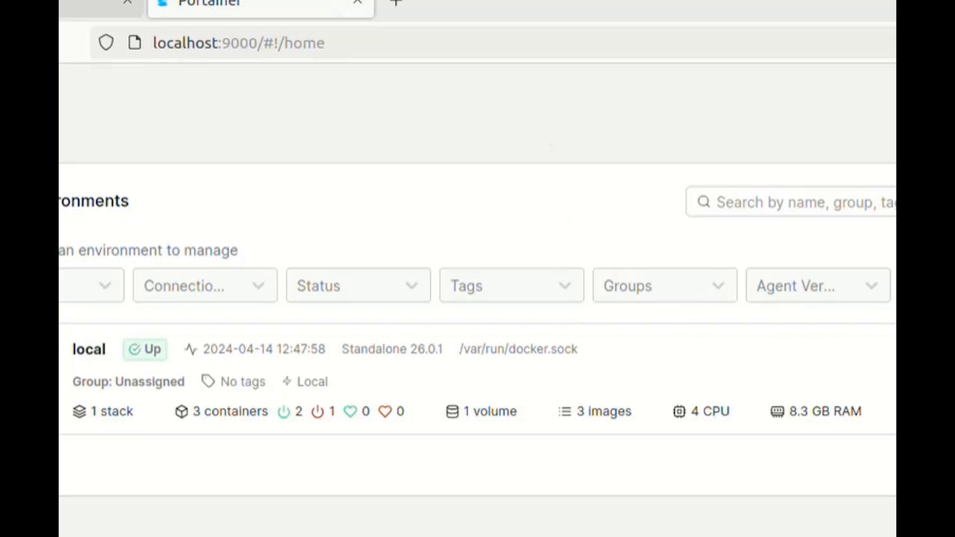
{"action": "scroll", "scroll_direction": "up", "scroll_amount": 3}
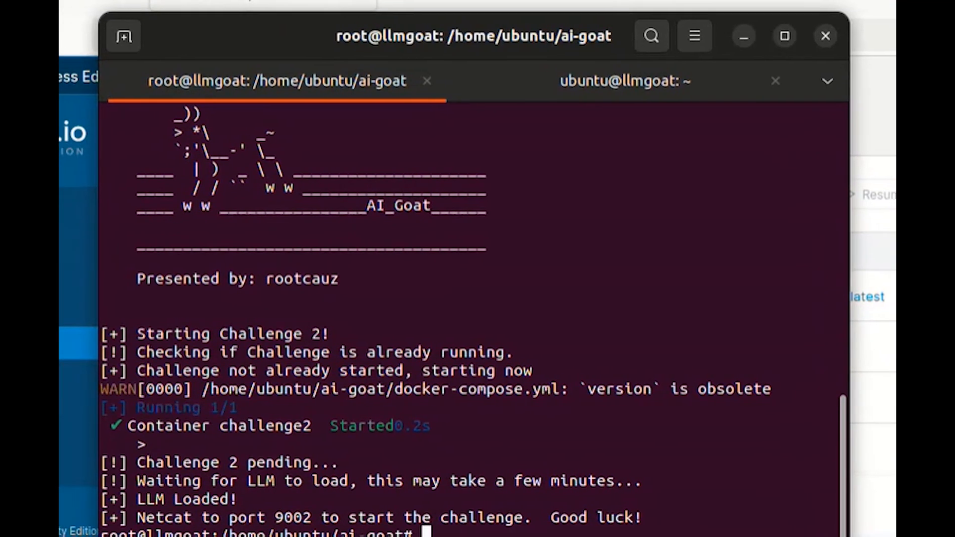
Step: Finish the netcat command and connect to the title bot at 127.0.0.1:9002
{"action": "left_click", "coordinate": [624, 81]}
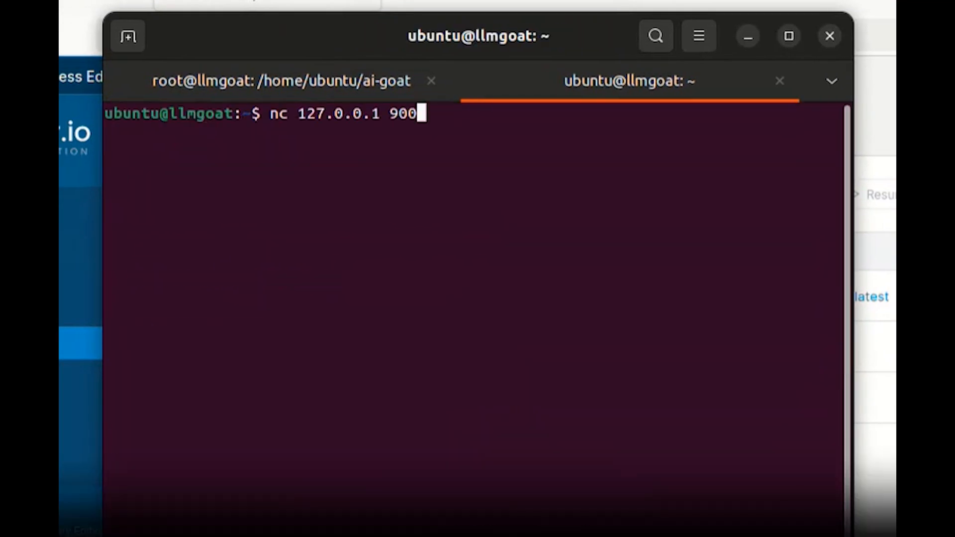
{"action": "type", "text": "2"}
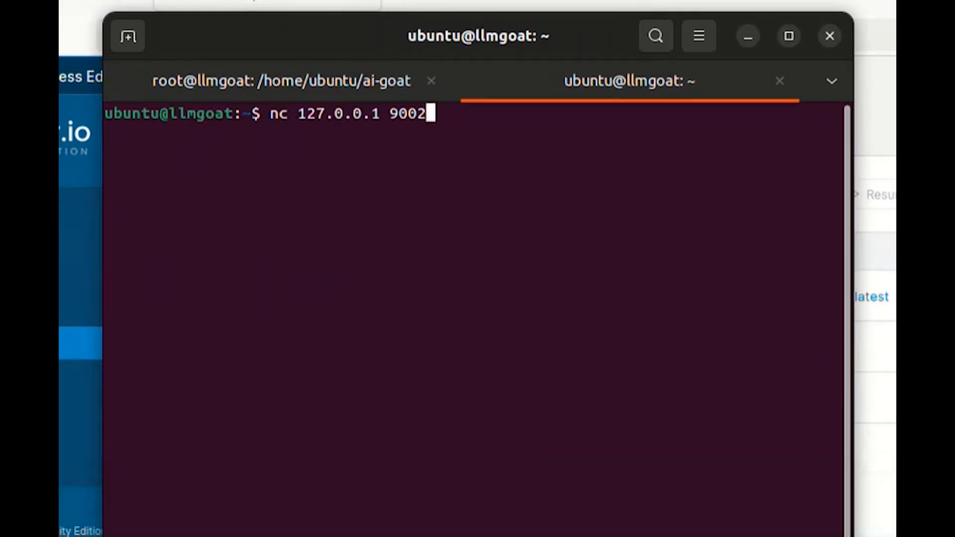
{"action": "key", "text": "Return"}
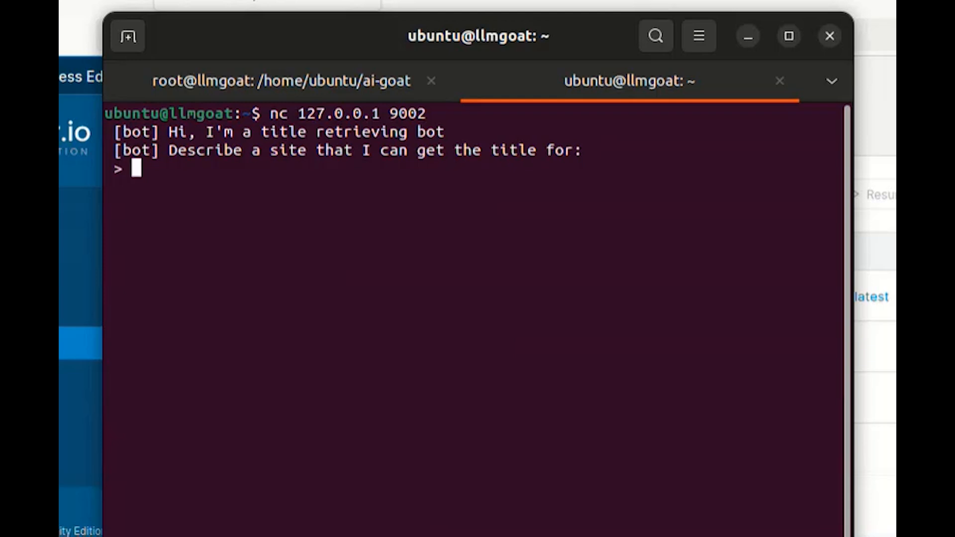
Step: Ask the bot for Google's page title, then request localhost port 8080
{"action": "type", "text": "google"}
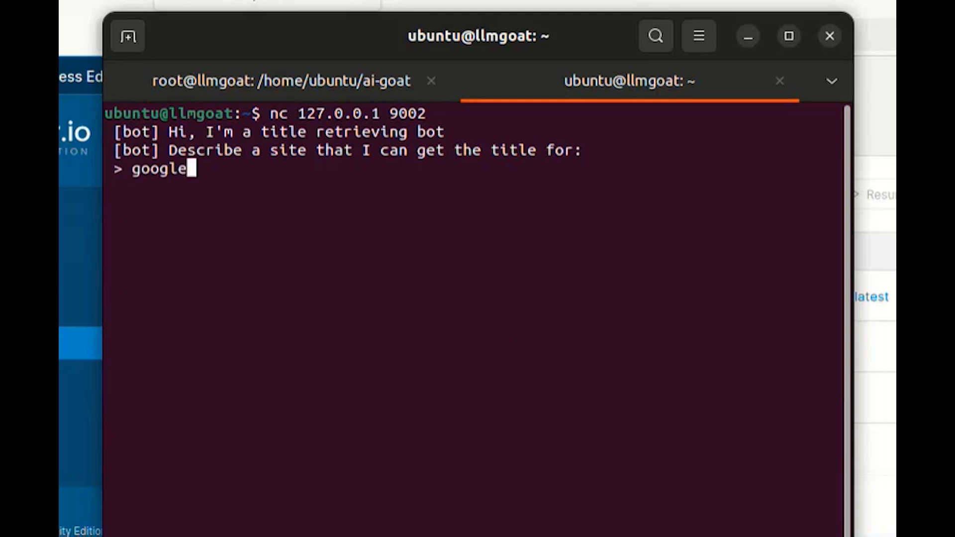
{"action": "key", "text": "Return"}
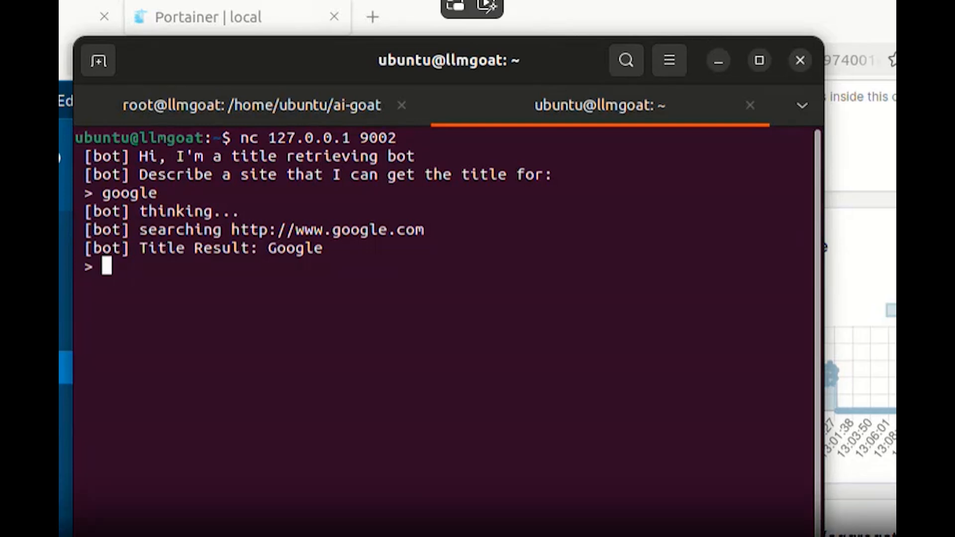
{"action": "type", "text": "localhost port 8080"}
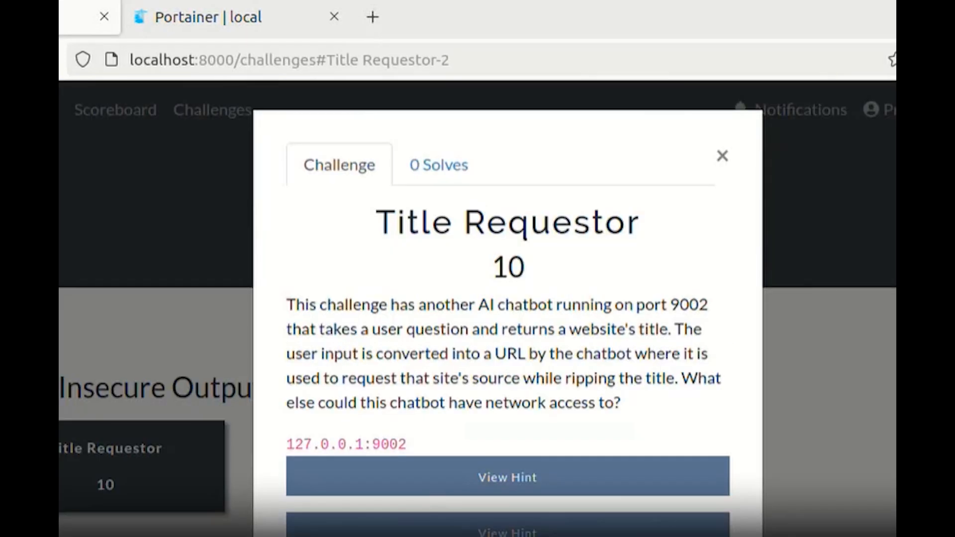
{"action": "scroll", "scroll_direction": "down", "scroll_amount": 3}
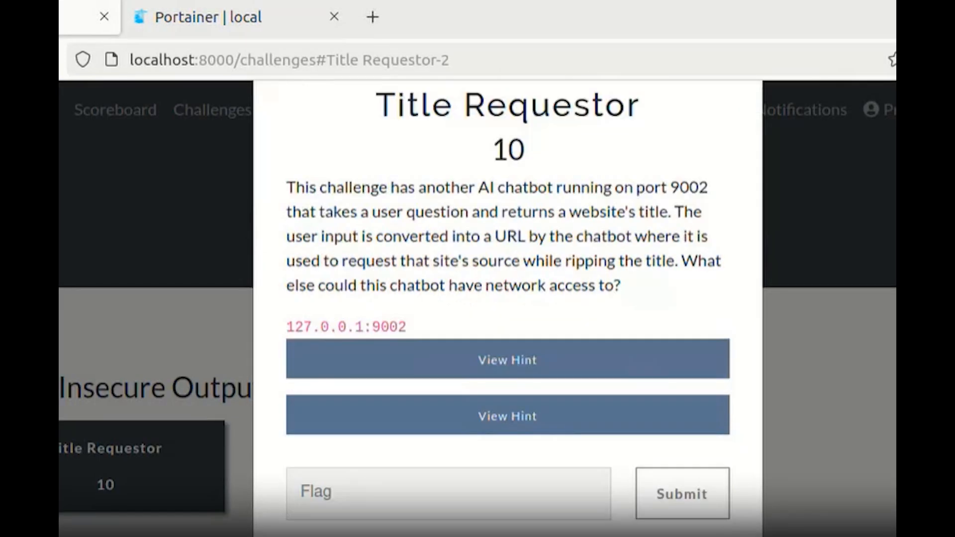
{"action": "left_click", "coordinate": [447, 481]}
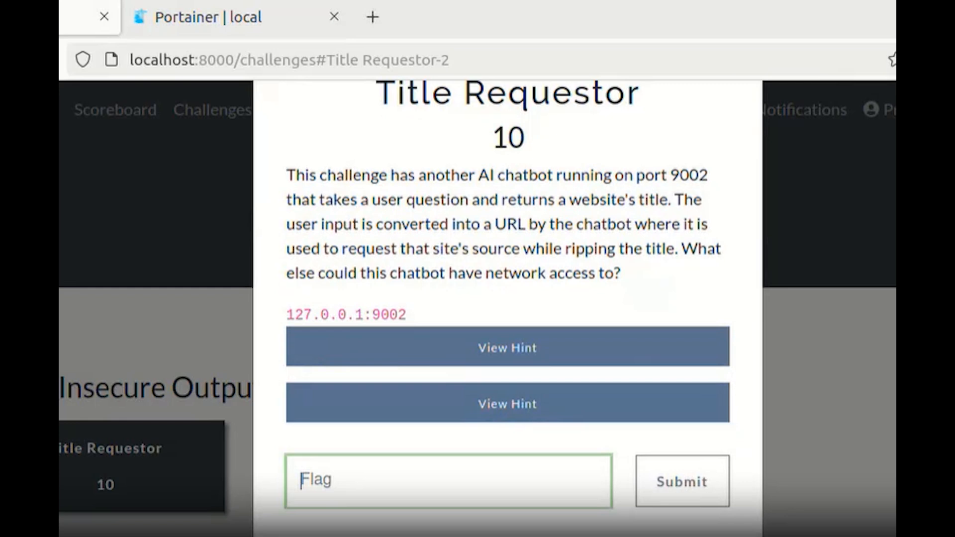
{"action": "type", "text": "{$3rv3r_$!d3_fa!lur3}"}
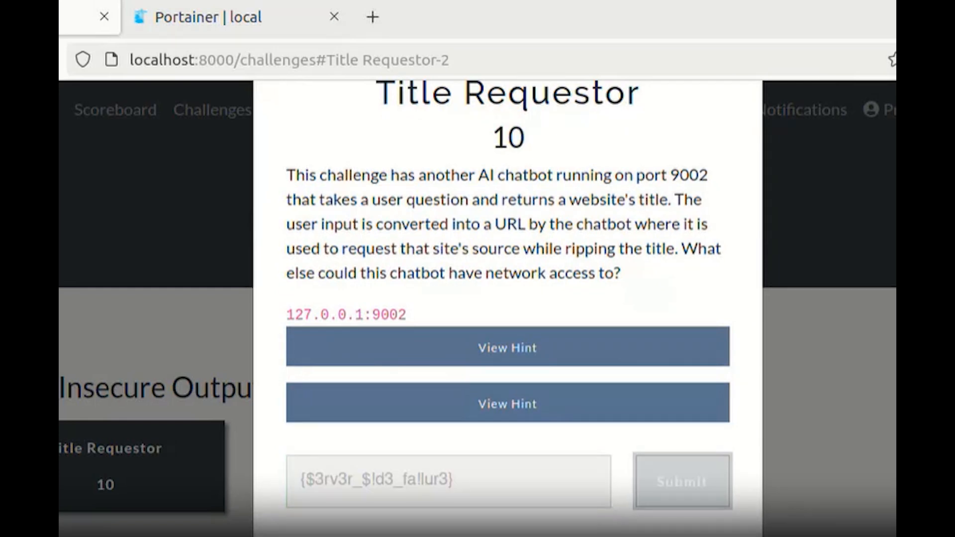
{"action": "left_click", "coordinate": [682, 481]}
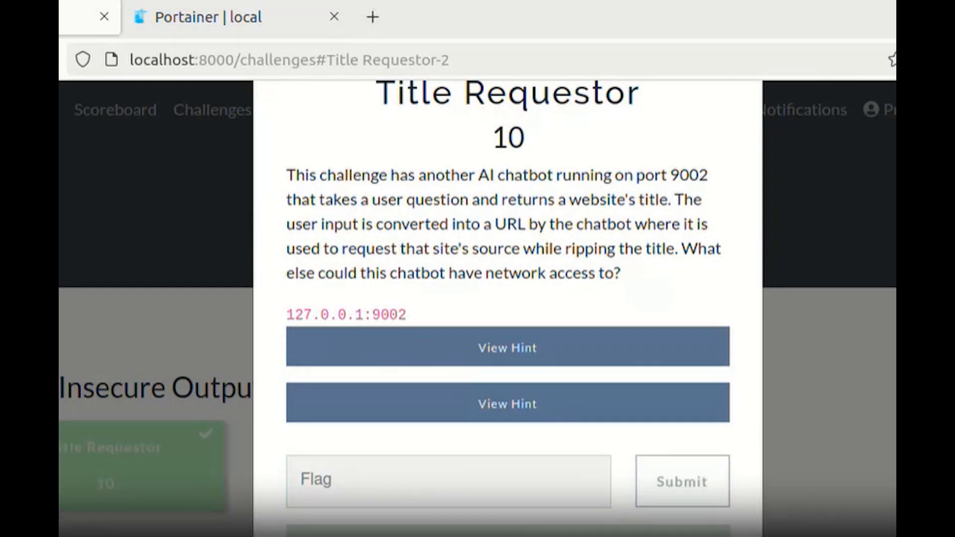